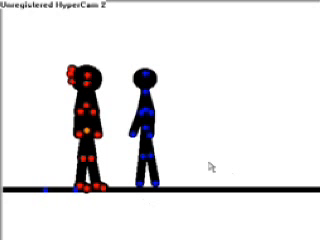
mouse_move(104, 58)
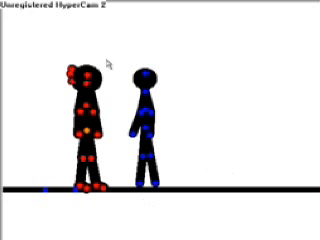